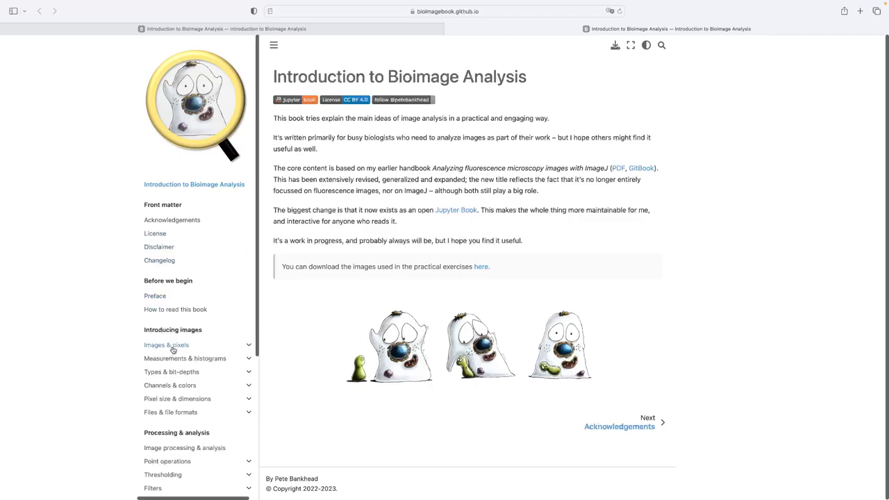
# Open Images & pixels and read through A simple microscope to the pixel-value warning.
pyautogui.click(166, 345)
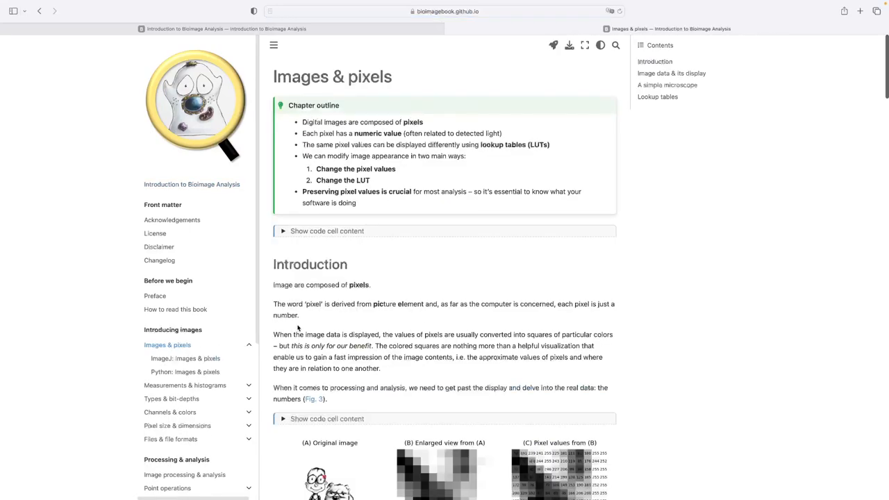
pyautogui.scroll(-3)
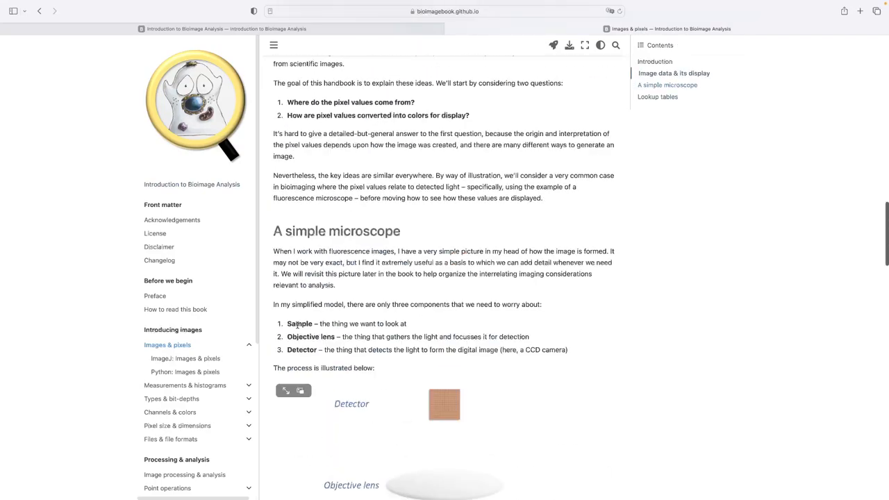
pyautogui.scroll(-3)
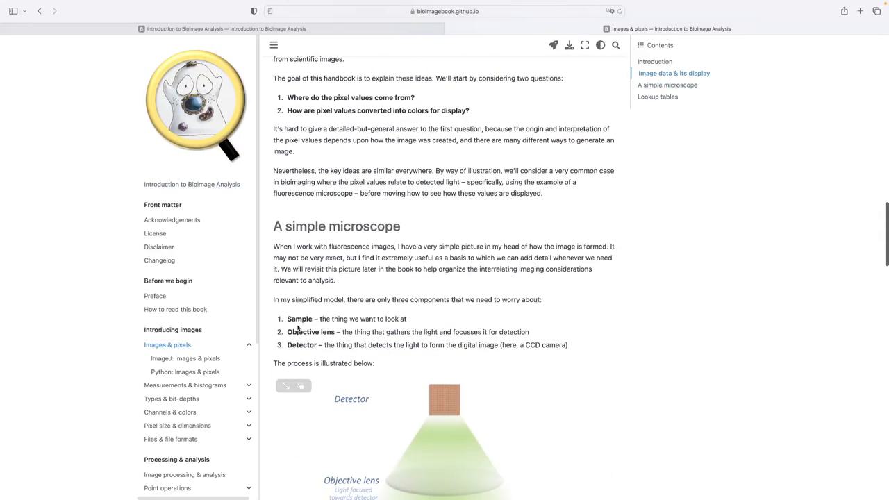
pyautogui.scroll(-3)
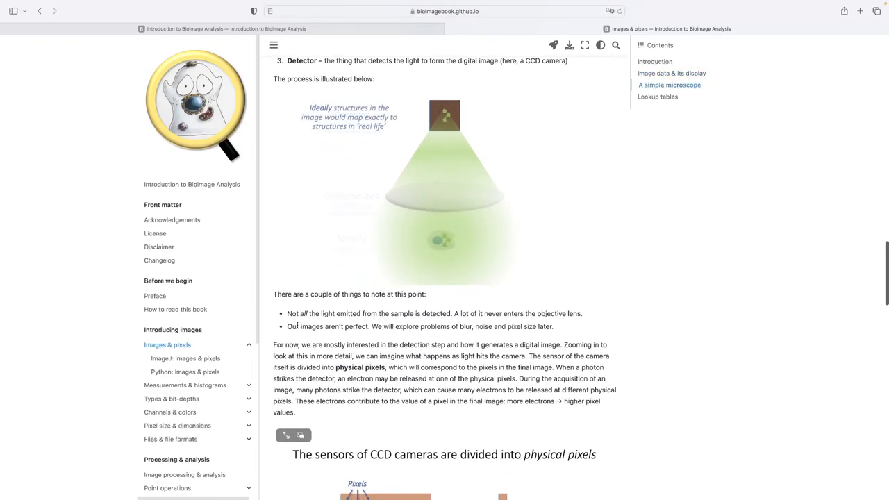
pyautogui.scroll(-3)
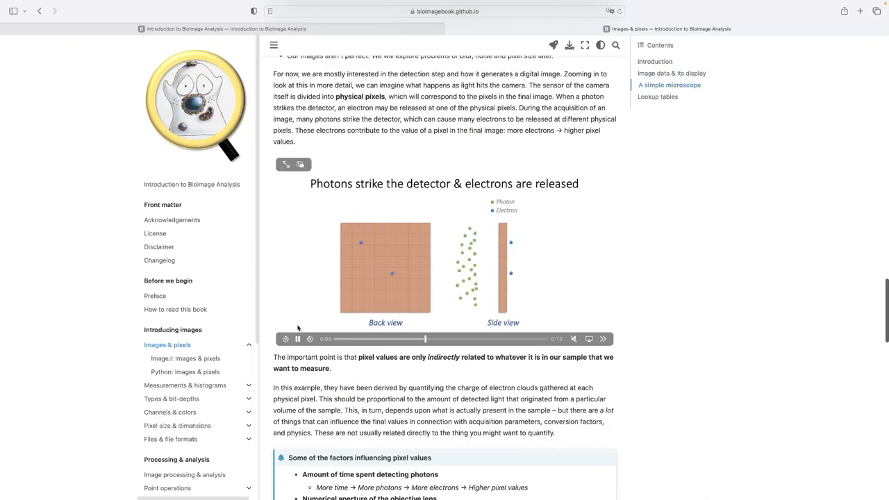
pyautogui.scroll(-3)
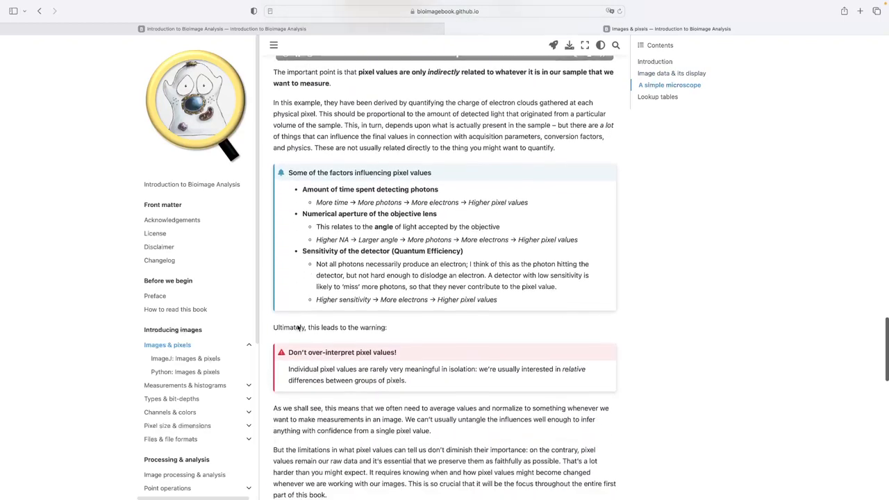
pyautogui.scroll(-3)
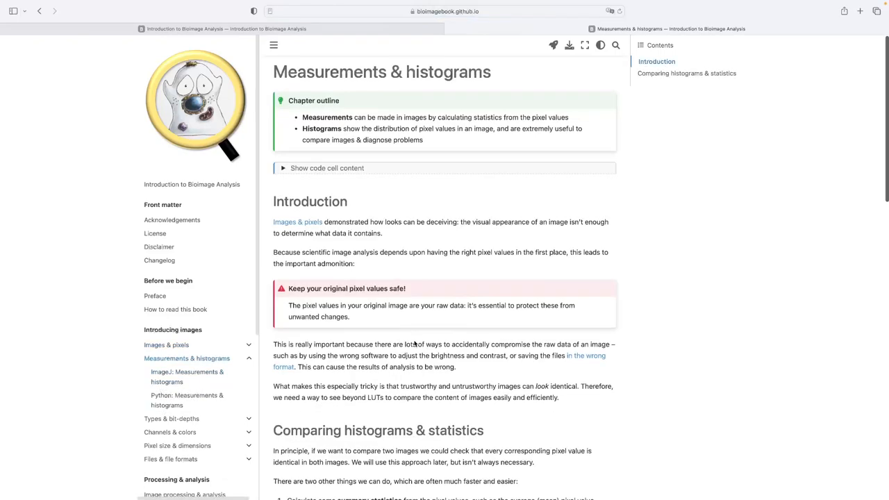
# Scroll down the Measurements & histograms chapter toward its ImageJ subpage.
pyautogui.scroll(-3)
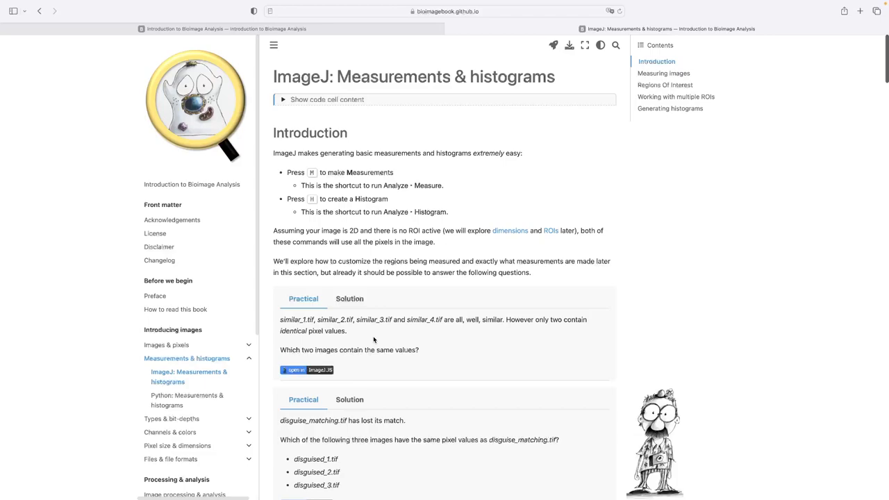
pyautogui.moveTo(364, 342)
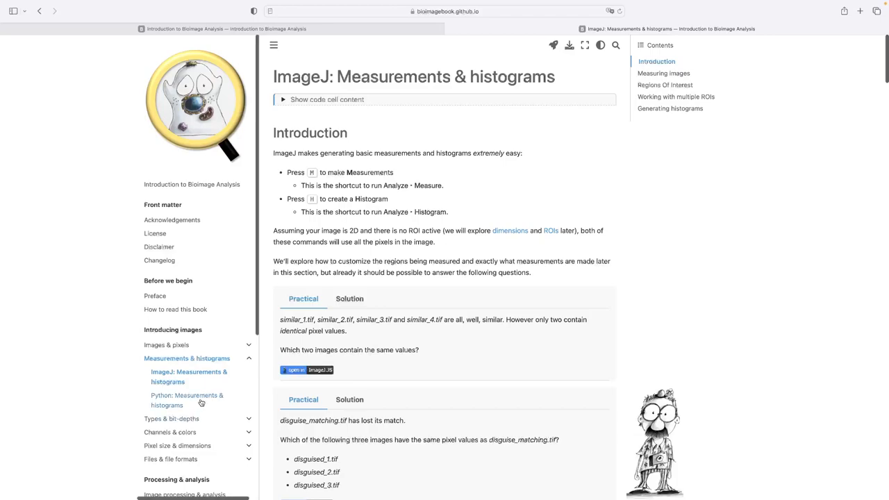
# Open the Python: Measurements & histograms page with its starter code and image output.
pyautogui.click(188, 400)
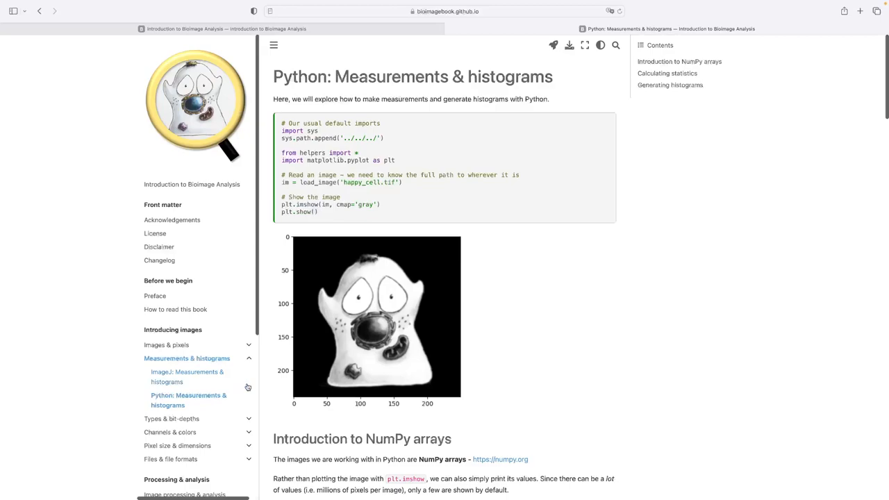
pyautogui.moveTo(288, 398)
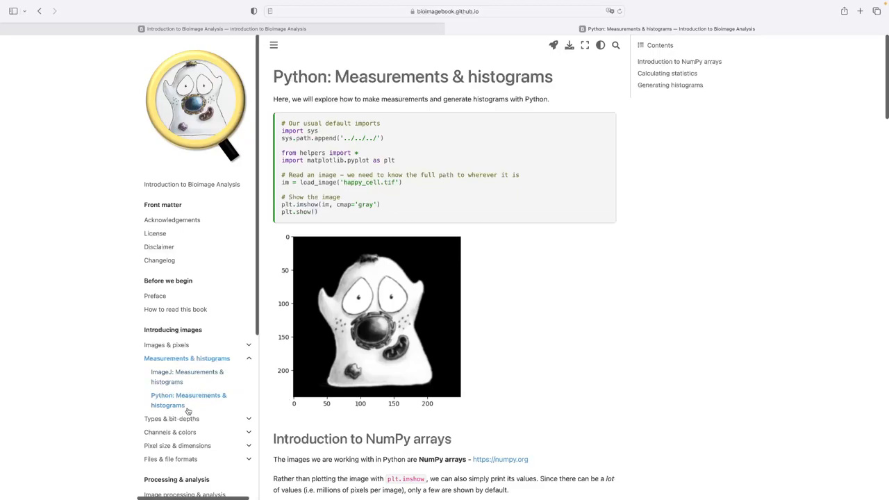
pyautogui.moveTo(166, 344)
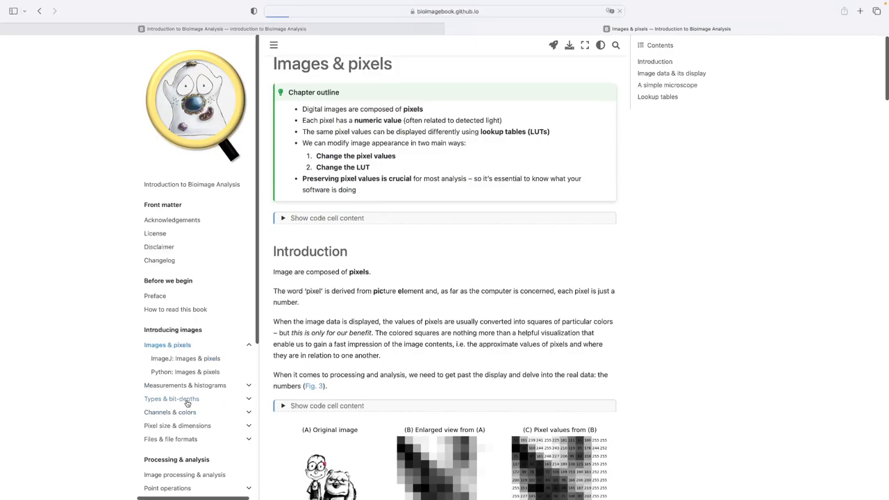
# Open the Types & bit-depths chapter from the sidebar.
pyautogui.click(171, 398)
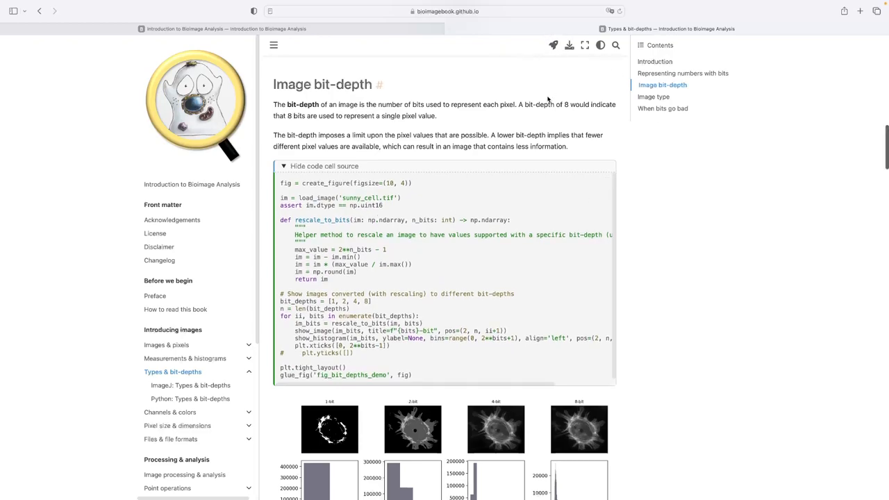
pyautogui.moveTo(543, 103)
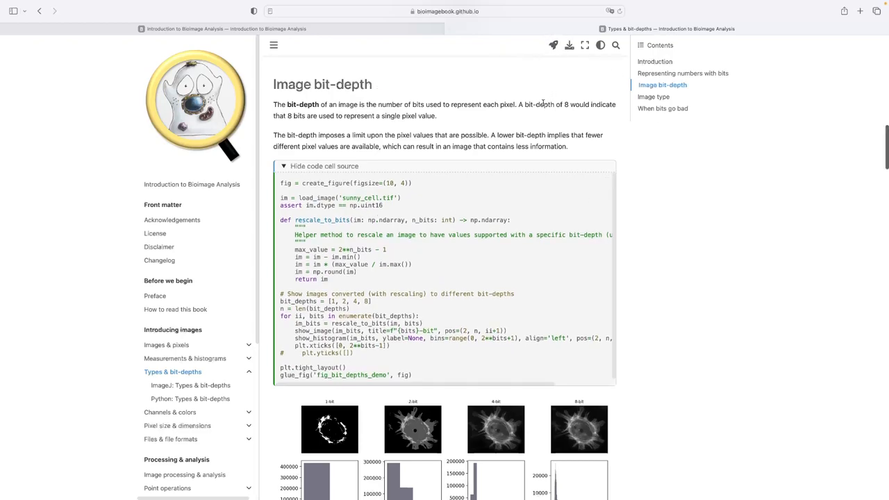